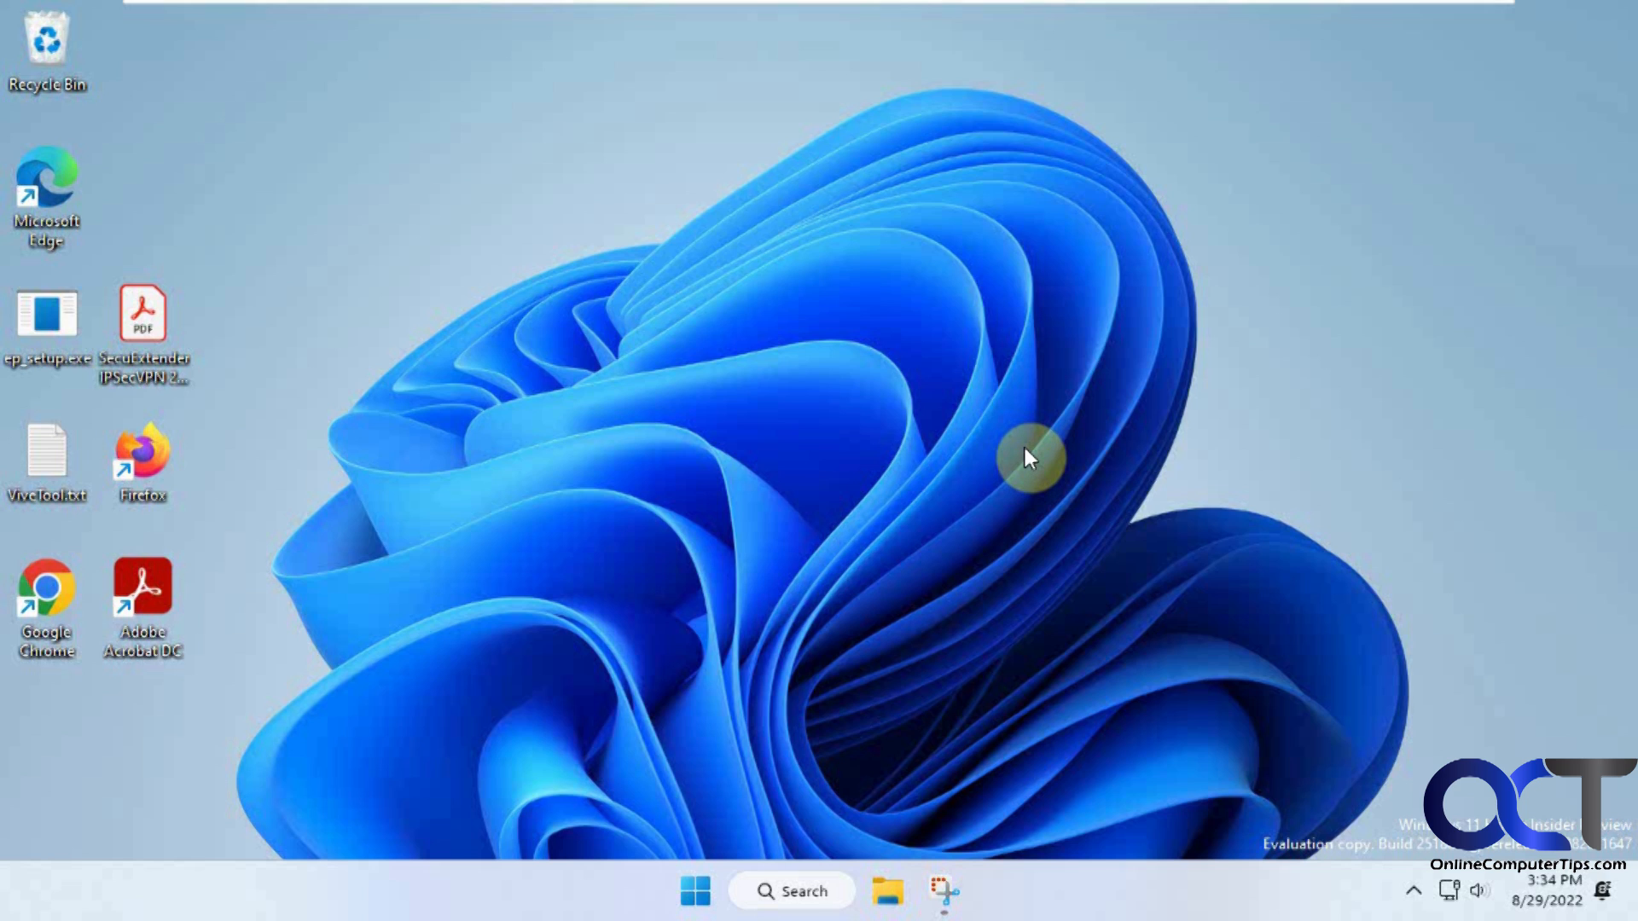
{"action": "mouse_move", "coordinate": [468, 699]}
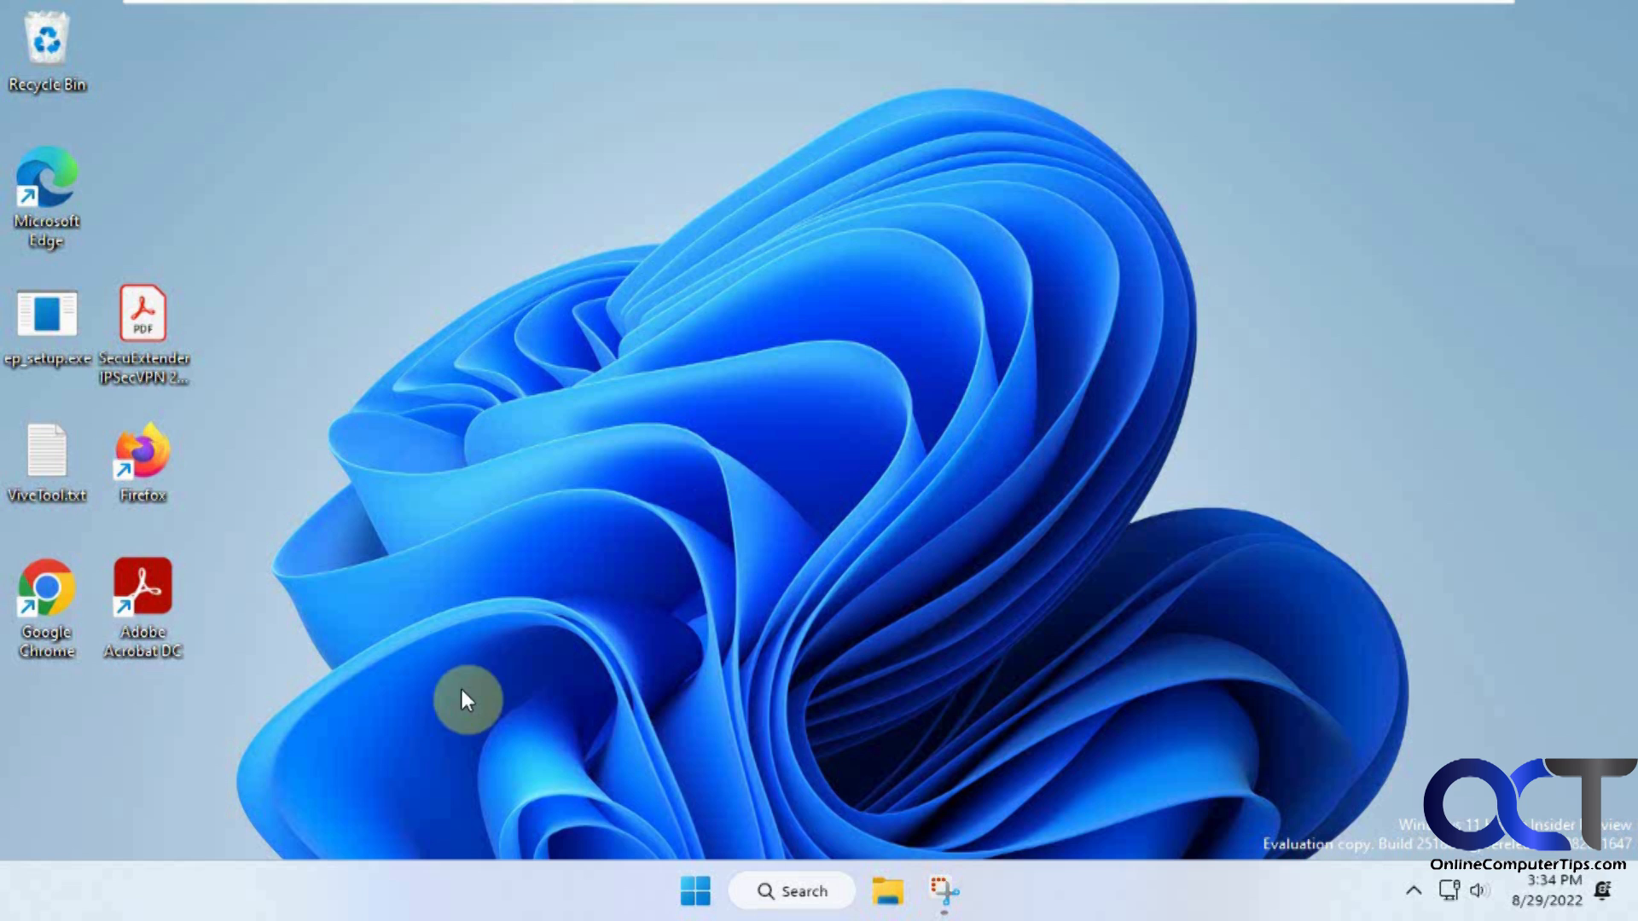
{"action": "mouse_move", "coordinate": [295, 896]}
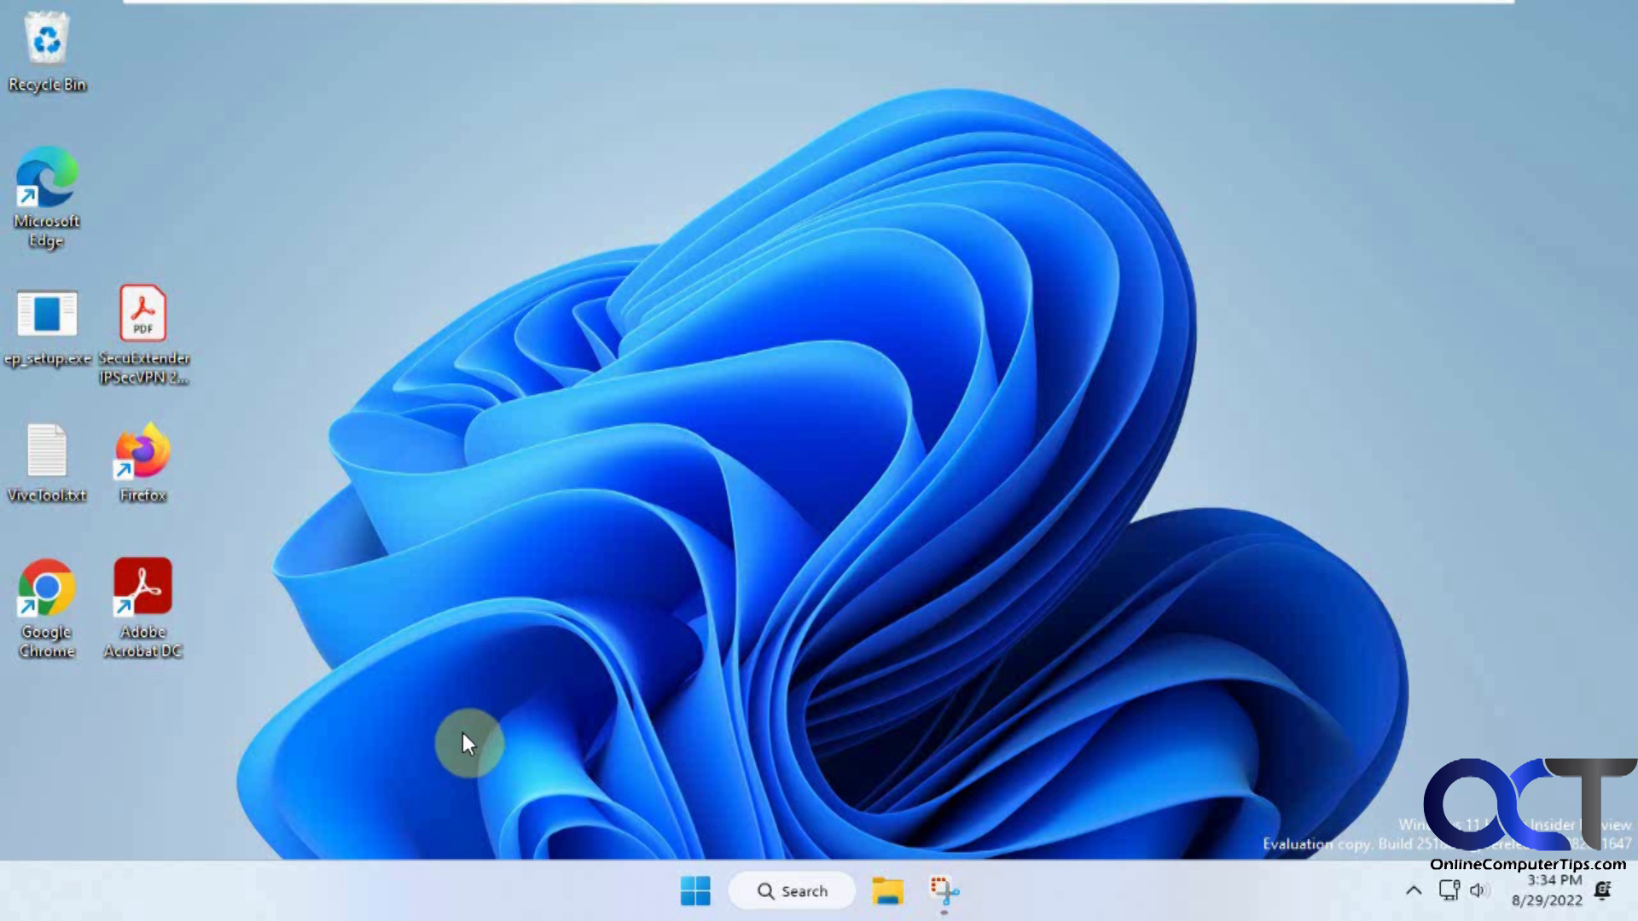
{"action": "mouse_move", "coordinate": [957, 893]}
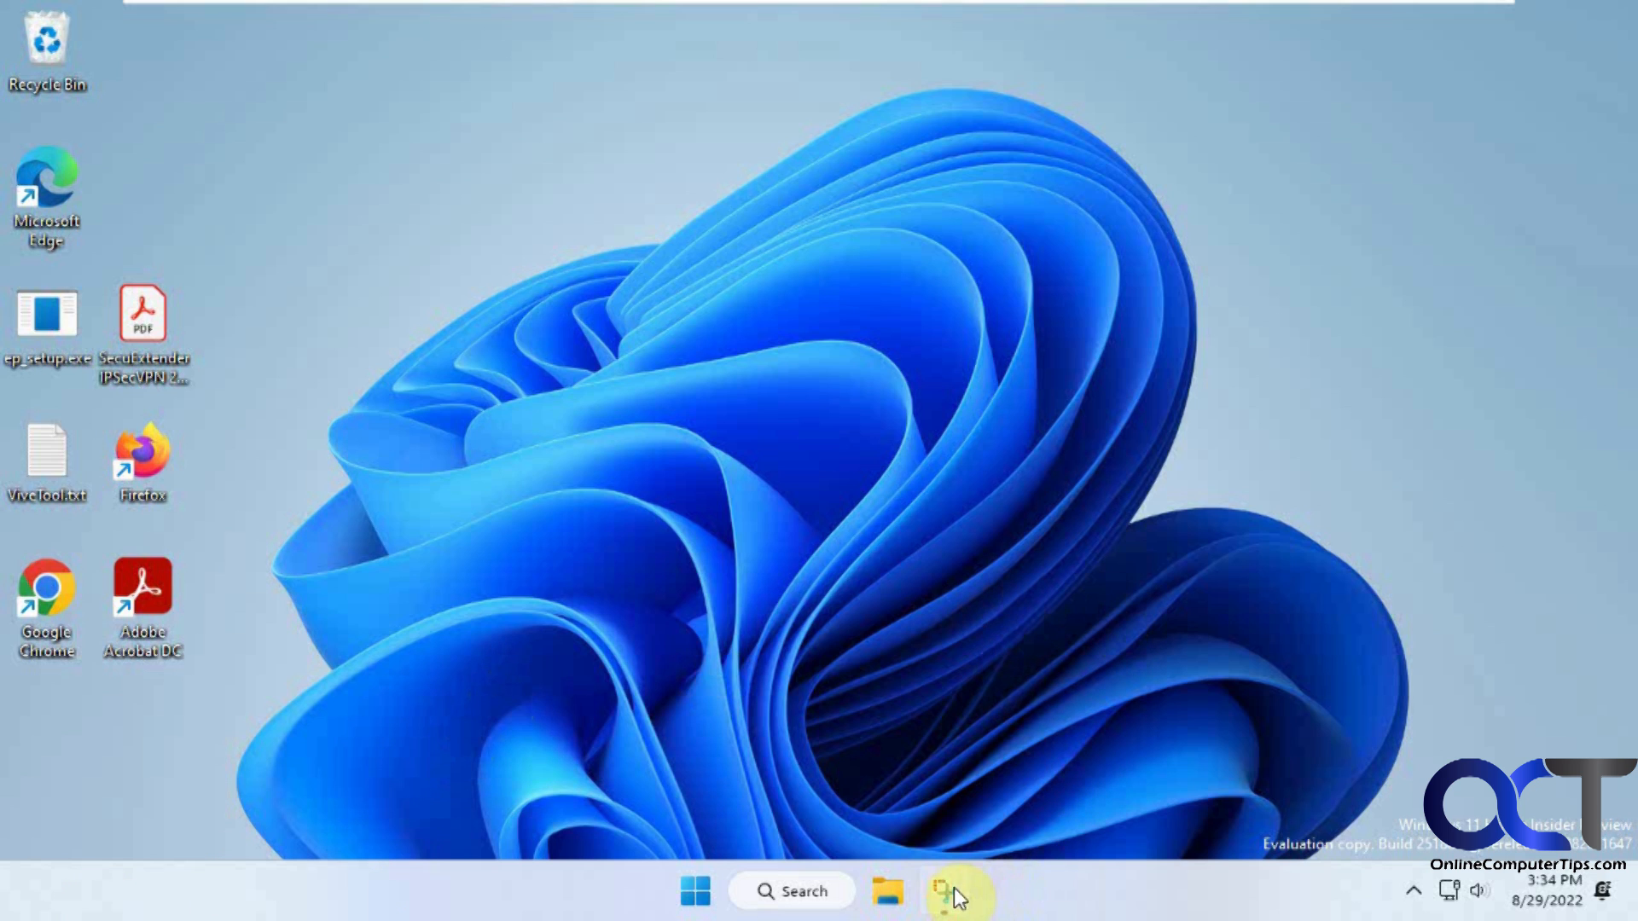
Review the saved screenshot of the old taskbar icons and check the new Search panel
{"action": "left_click", "coordinate": [942, 891]}
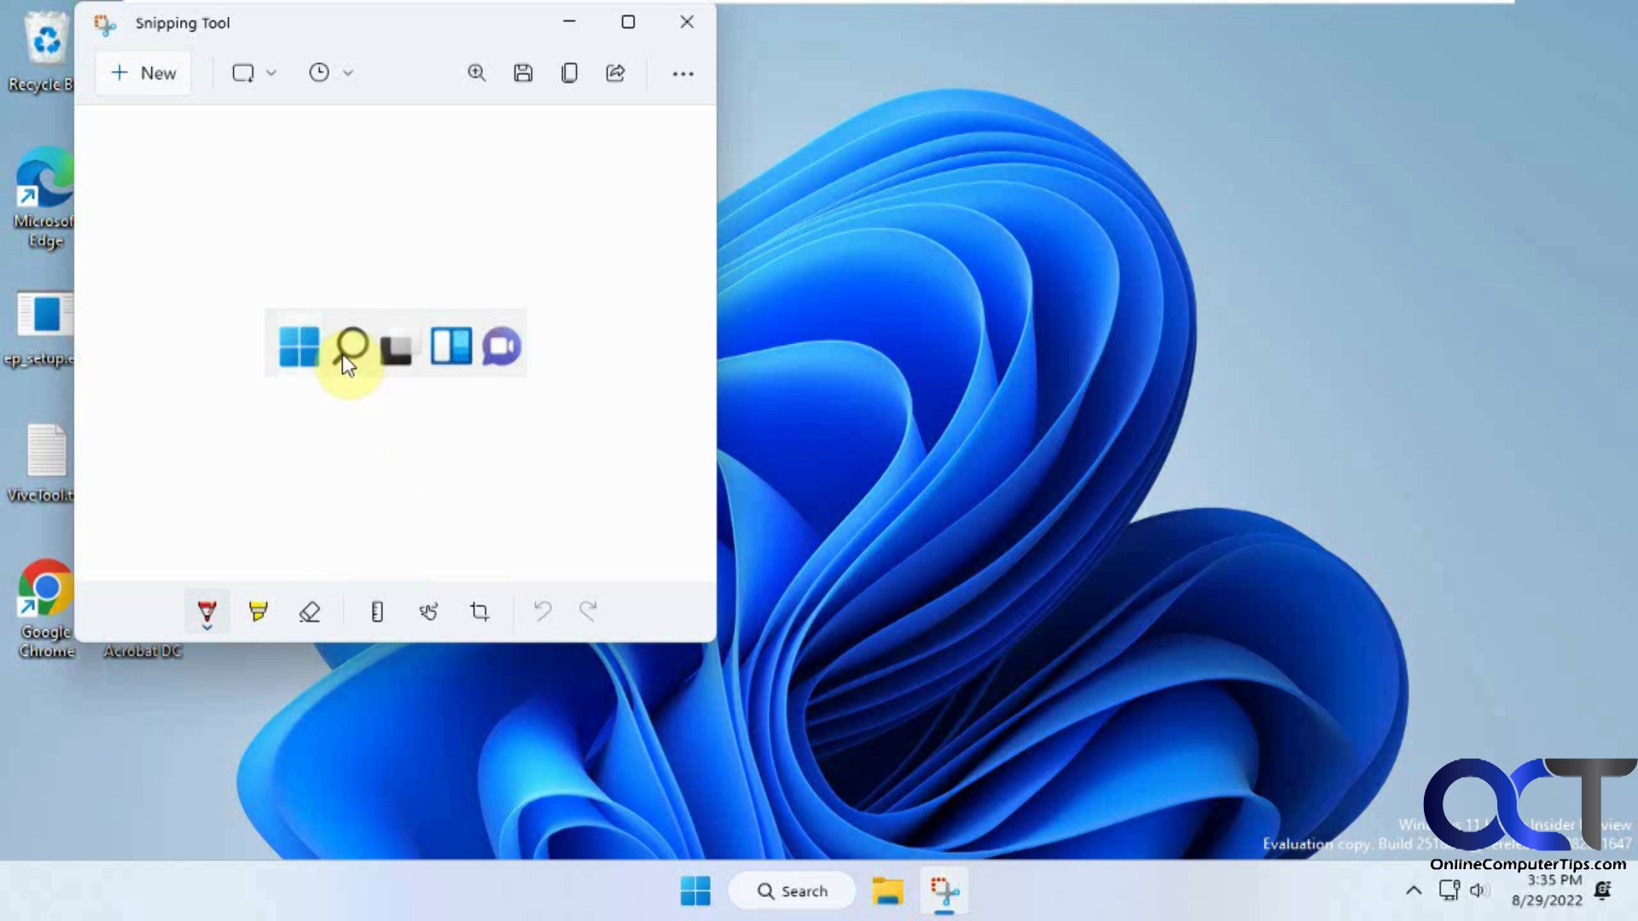
{"action": "mouse_move", "coordinate": [459, 389]}
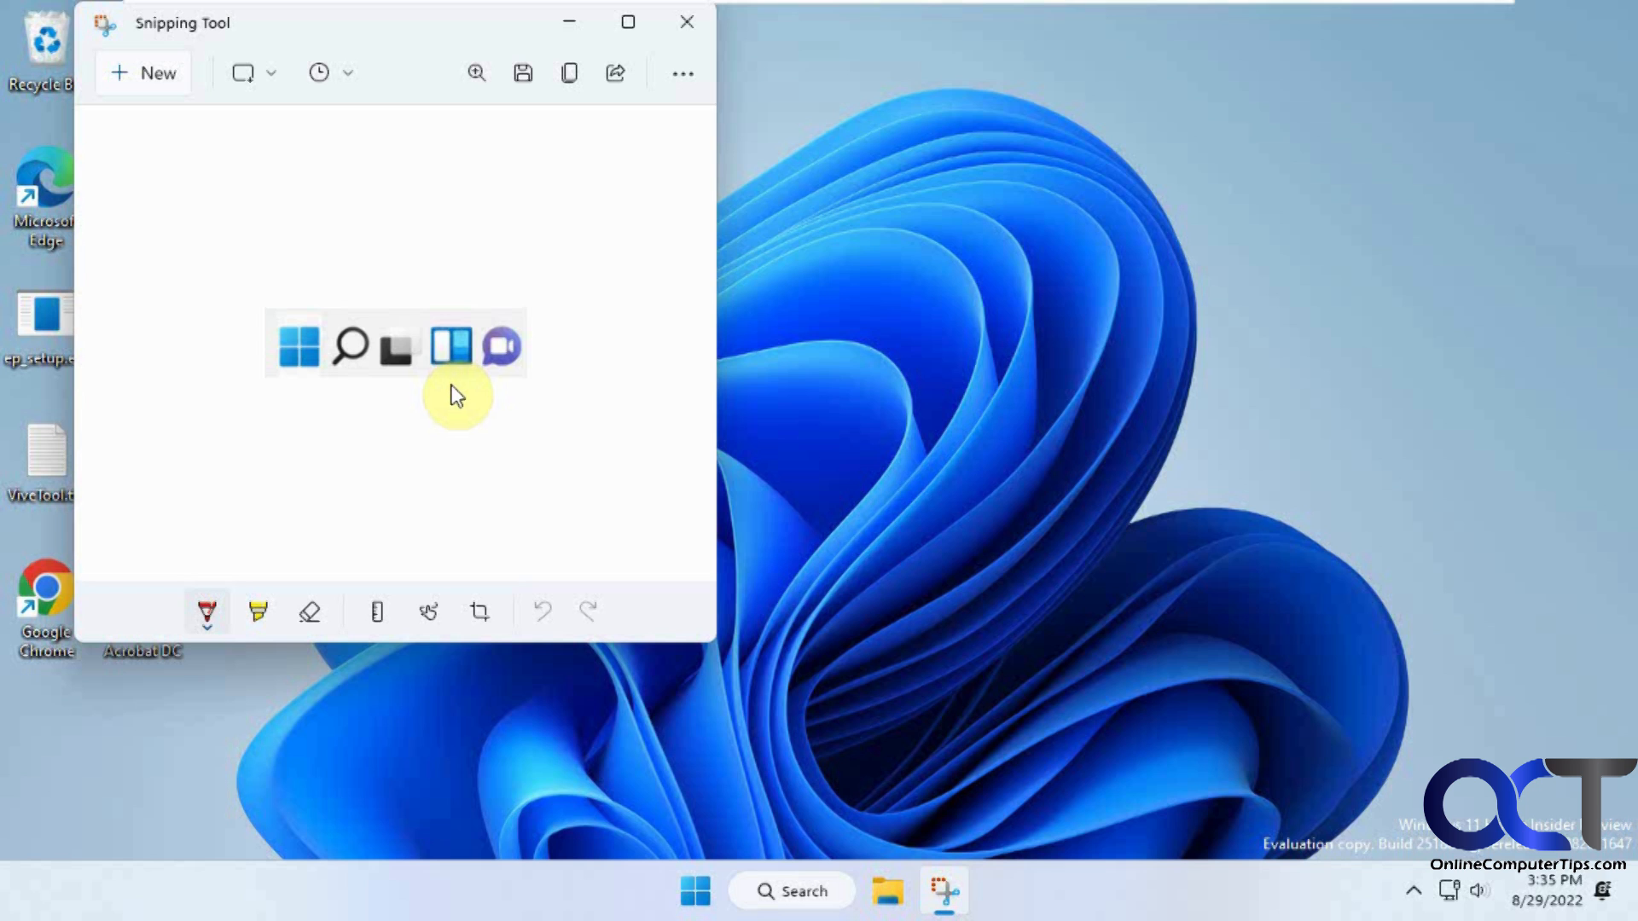
{"action": "mouse_move", "coordinate": [766, 891]}
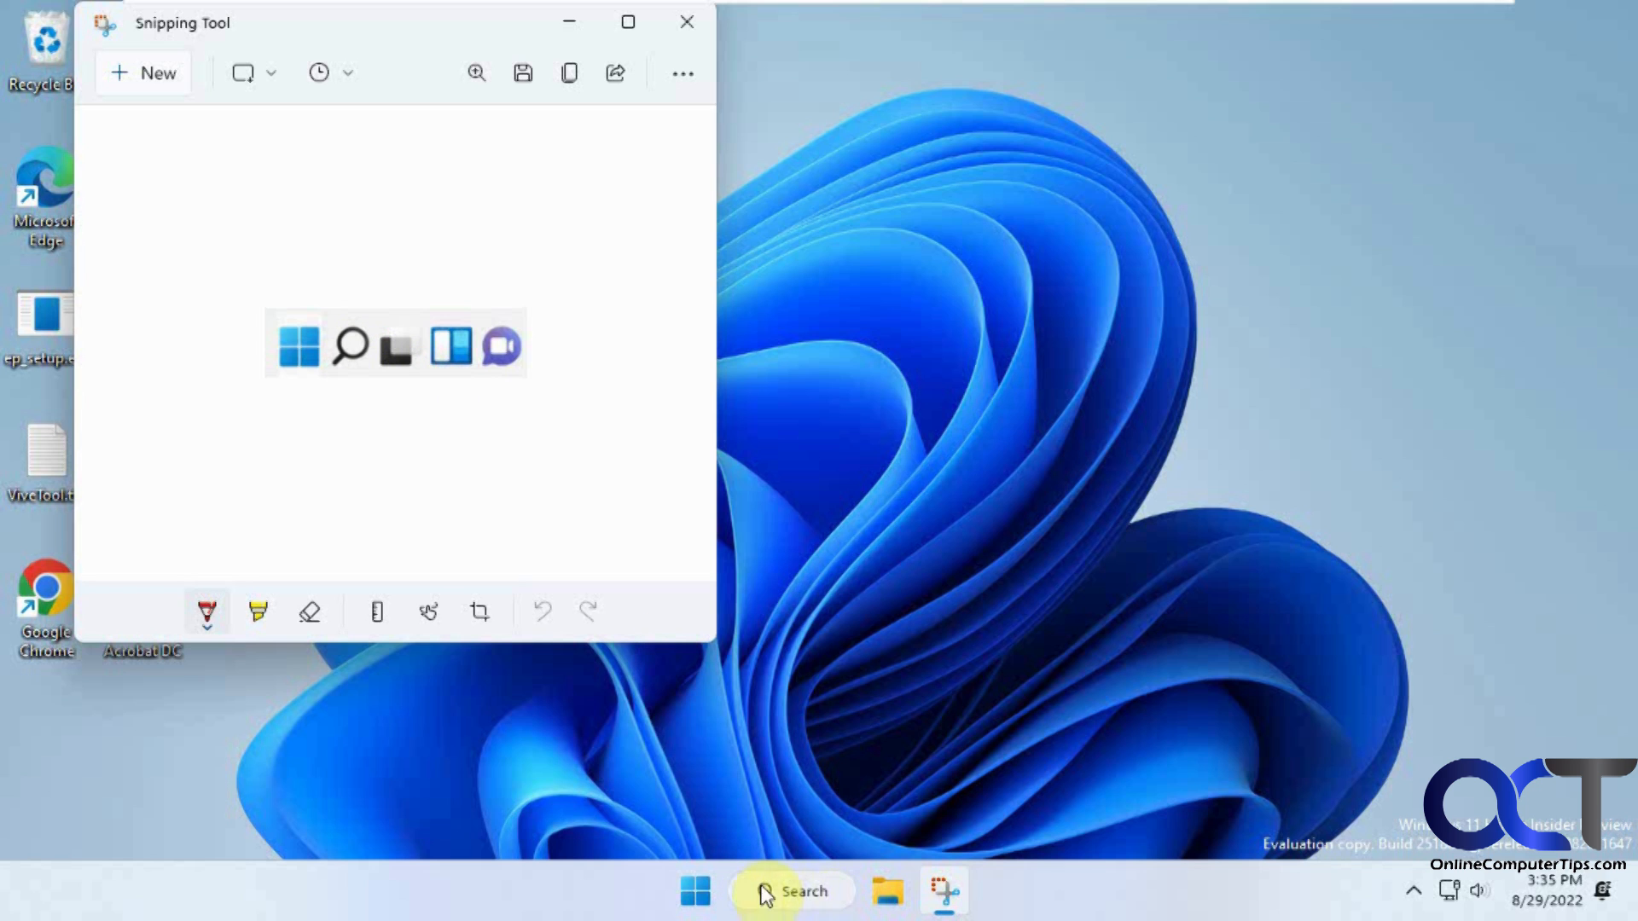
{"action": "left_click", "coordinate": [686, 22]}
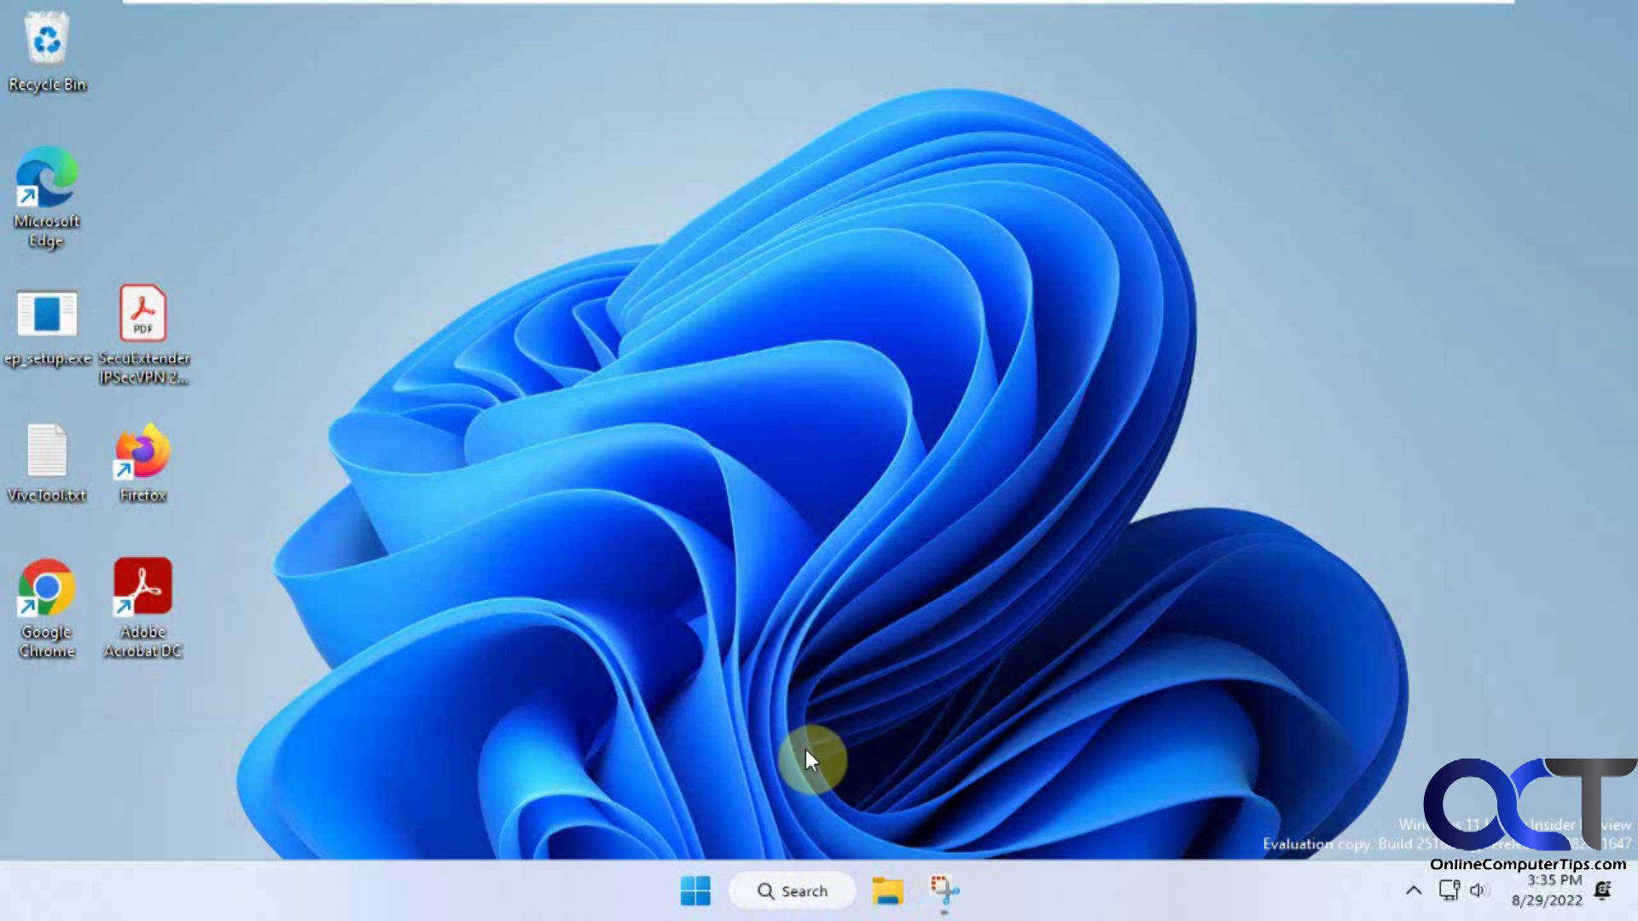
{"action": "left_click", "coordinate": [792, 891]}
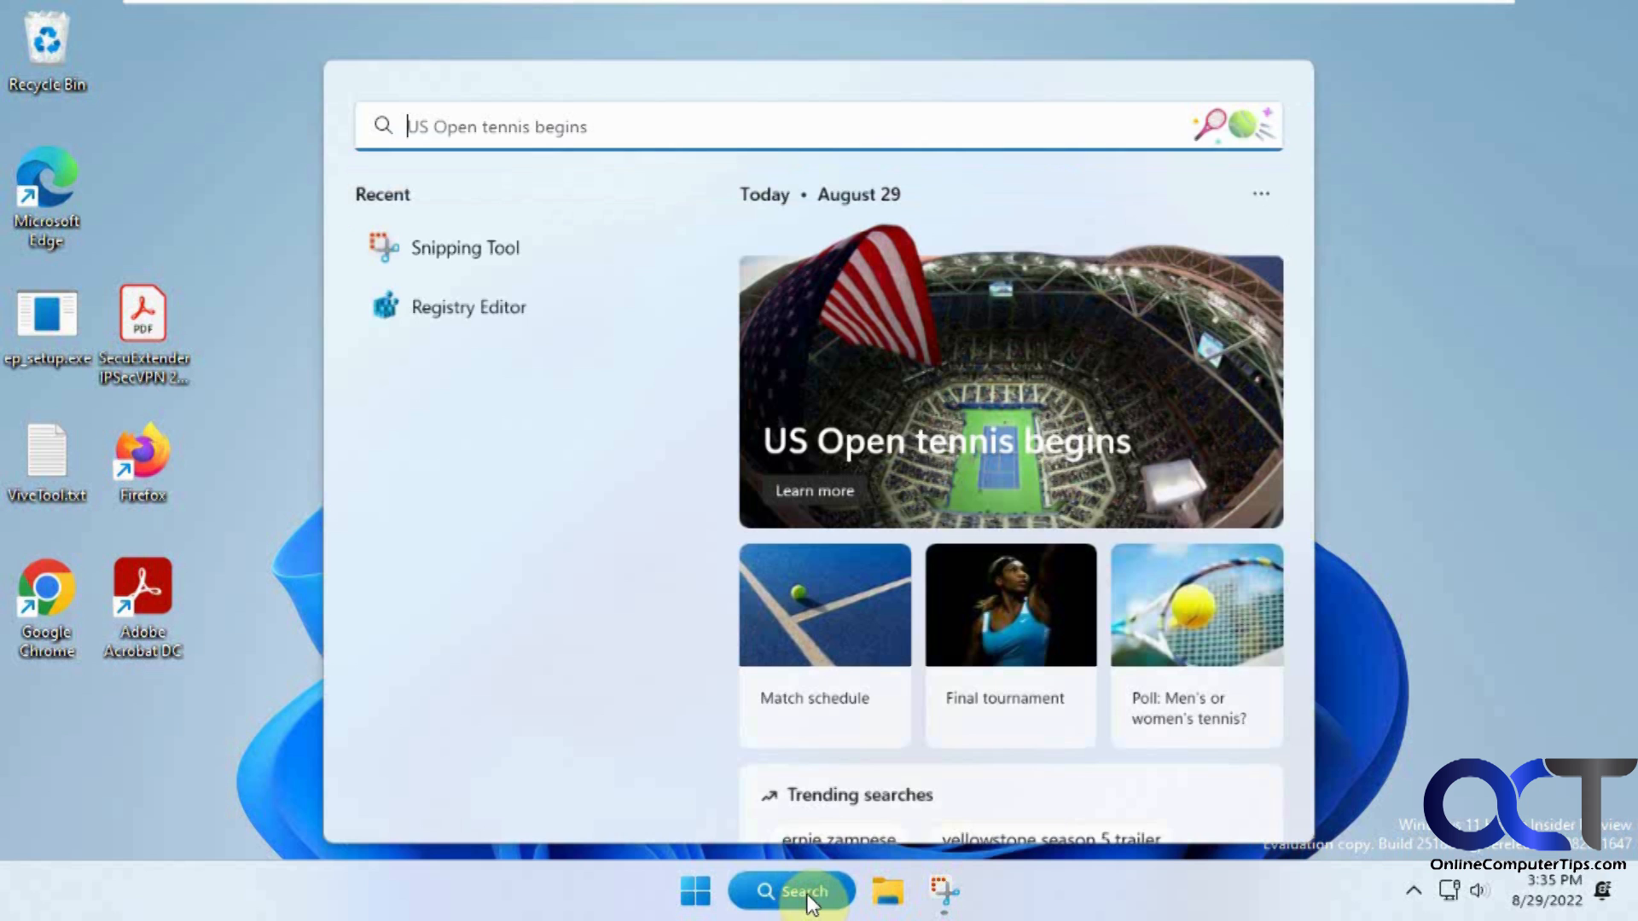
{"action": "mouse_move", "coordinate": [943, 892]}
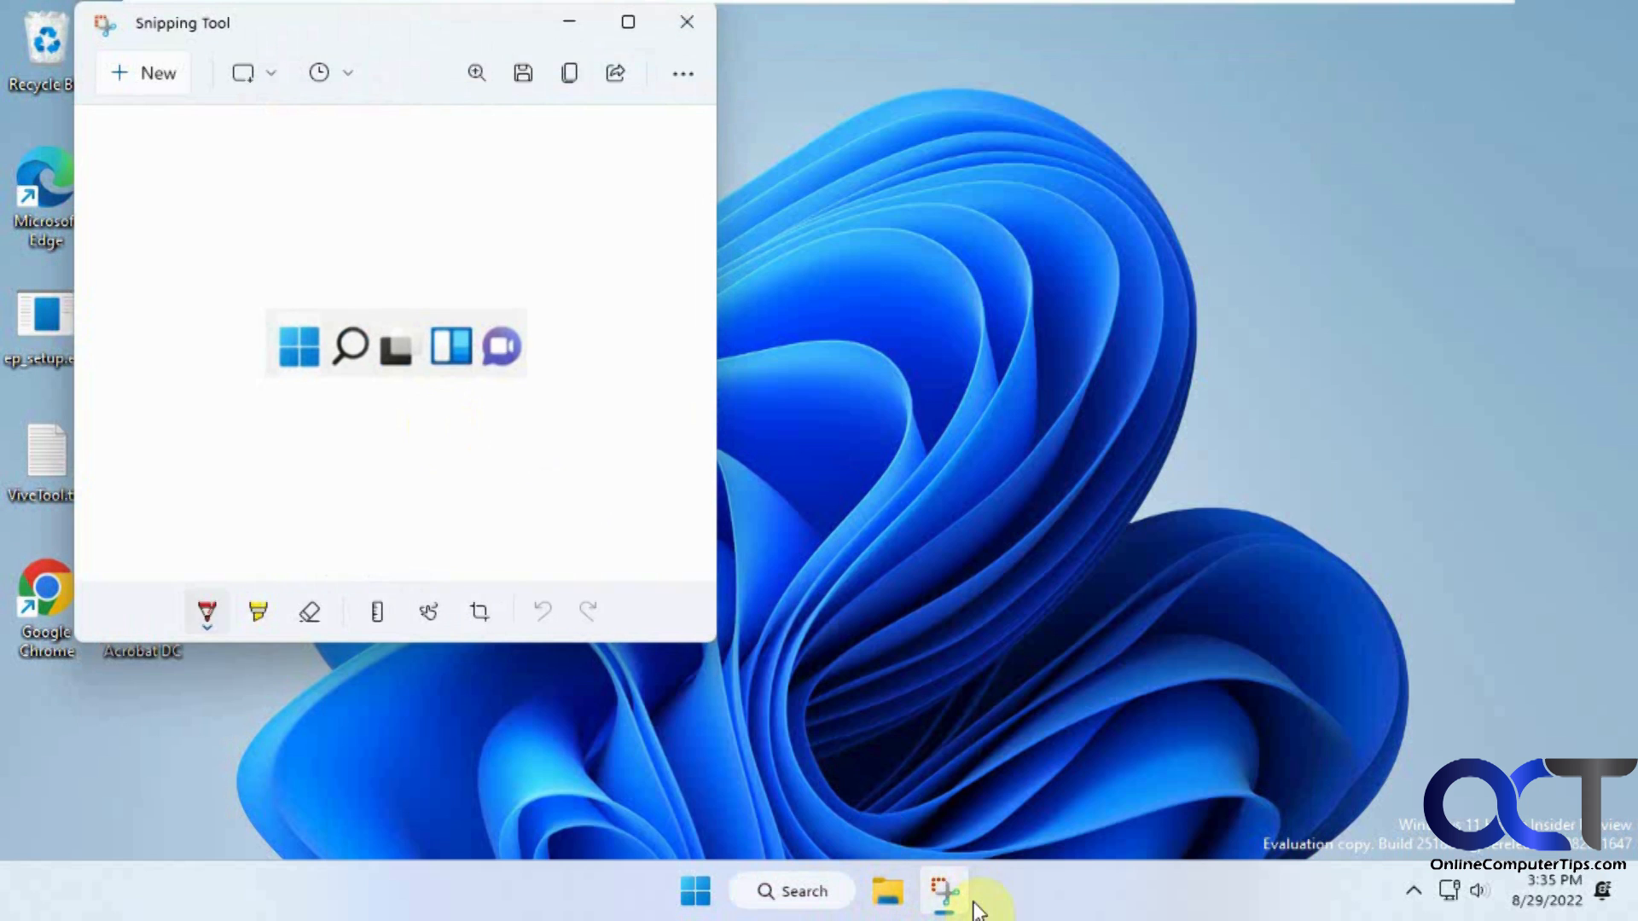
{"action": "mouse_move", "coordinate": [942, 890]}
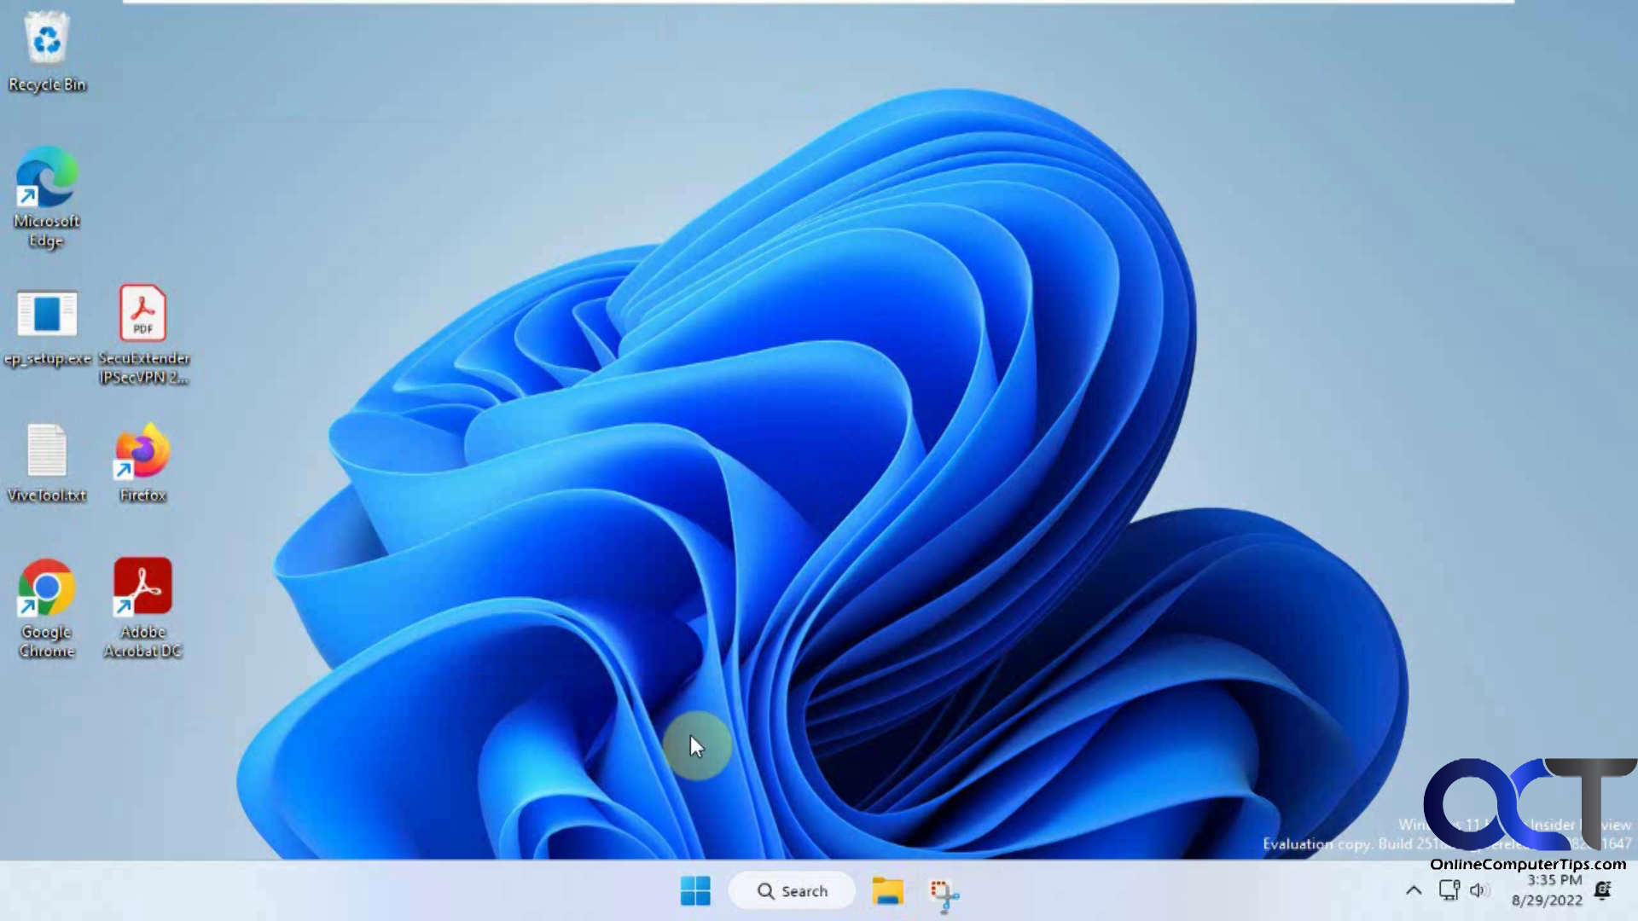
{"action": "left_click", "coordinate": [694, 891]}
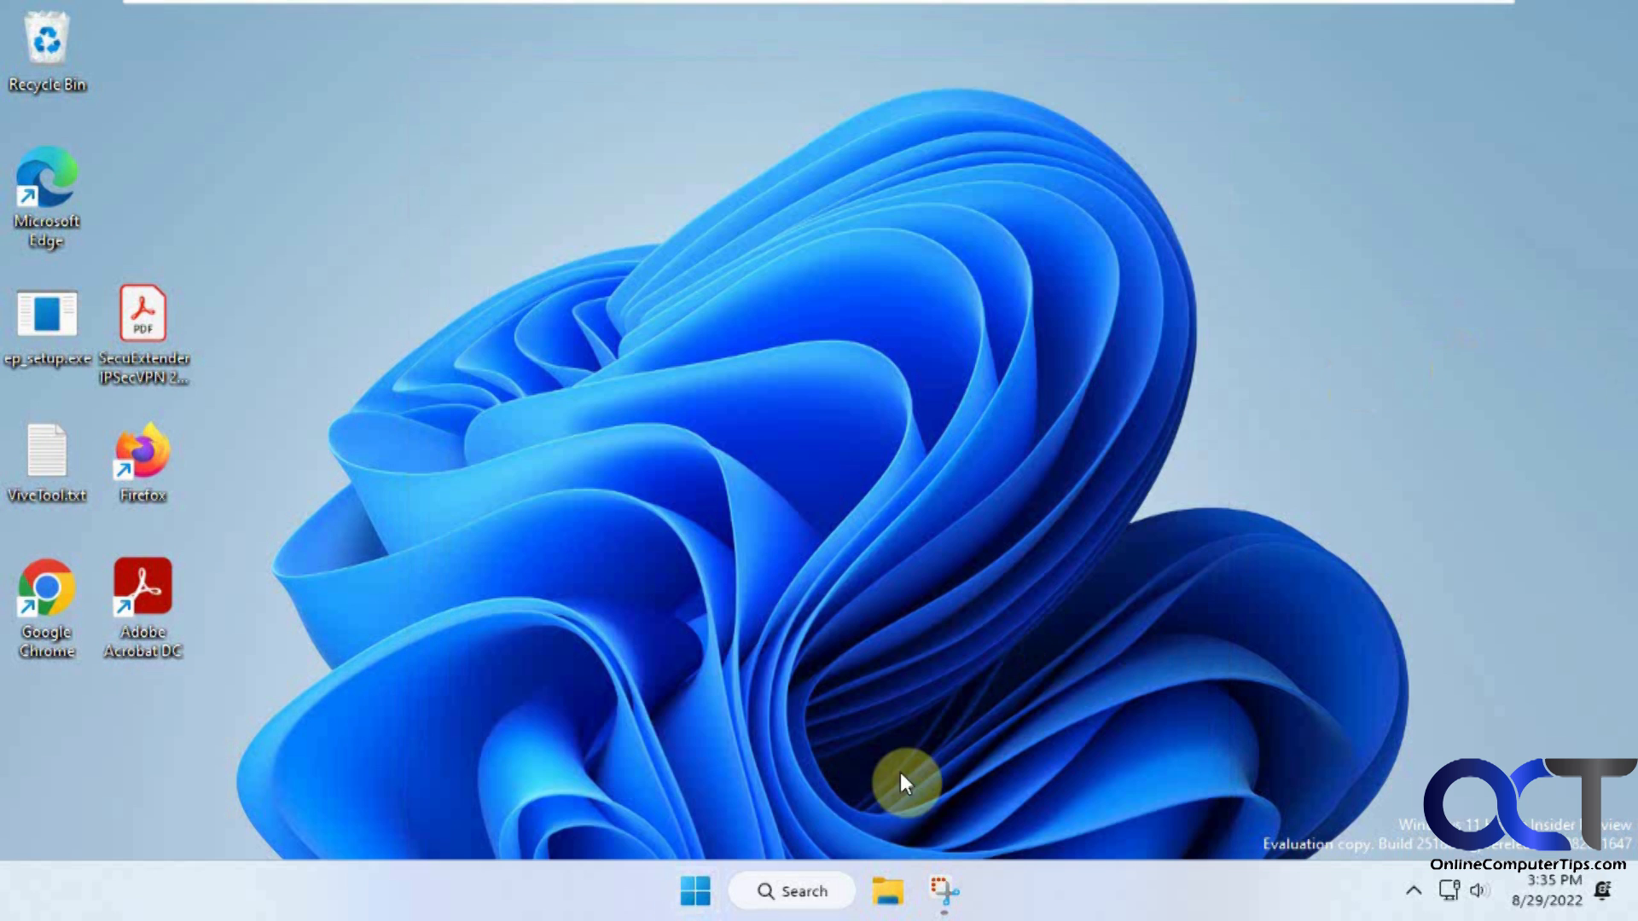
{"action": "mouse_move", "coordinate": [812, 891]}
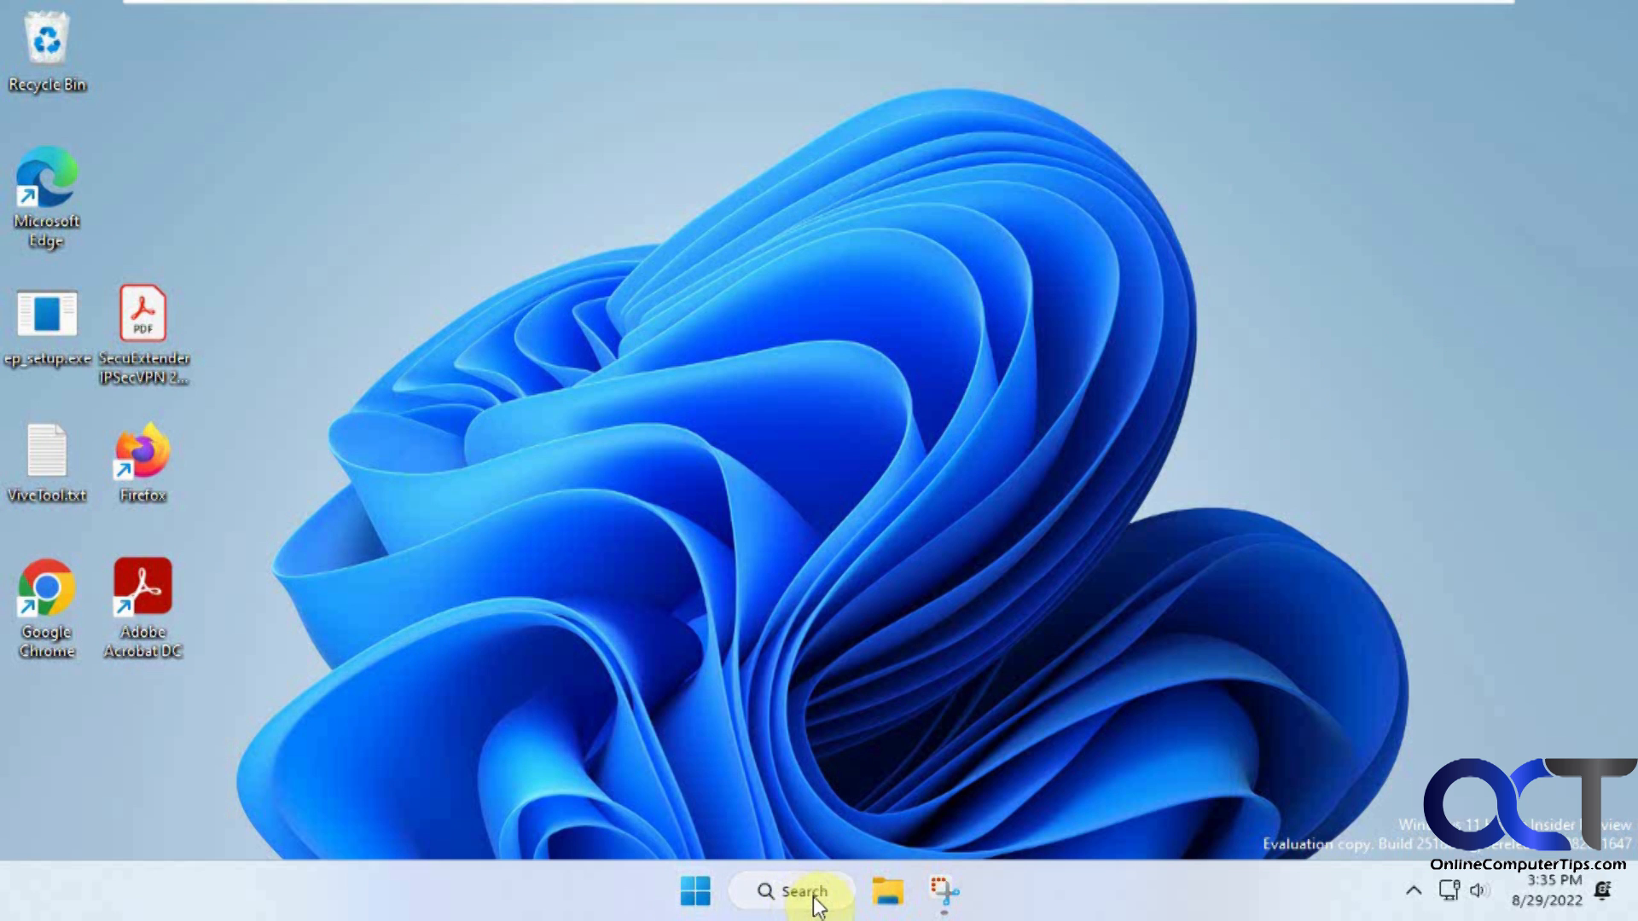
{"action": "mouse_move", "coordinate": [1065, 904]}
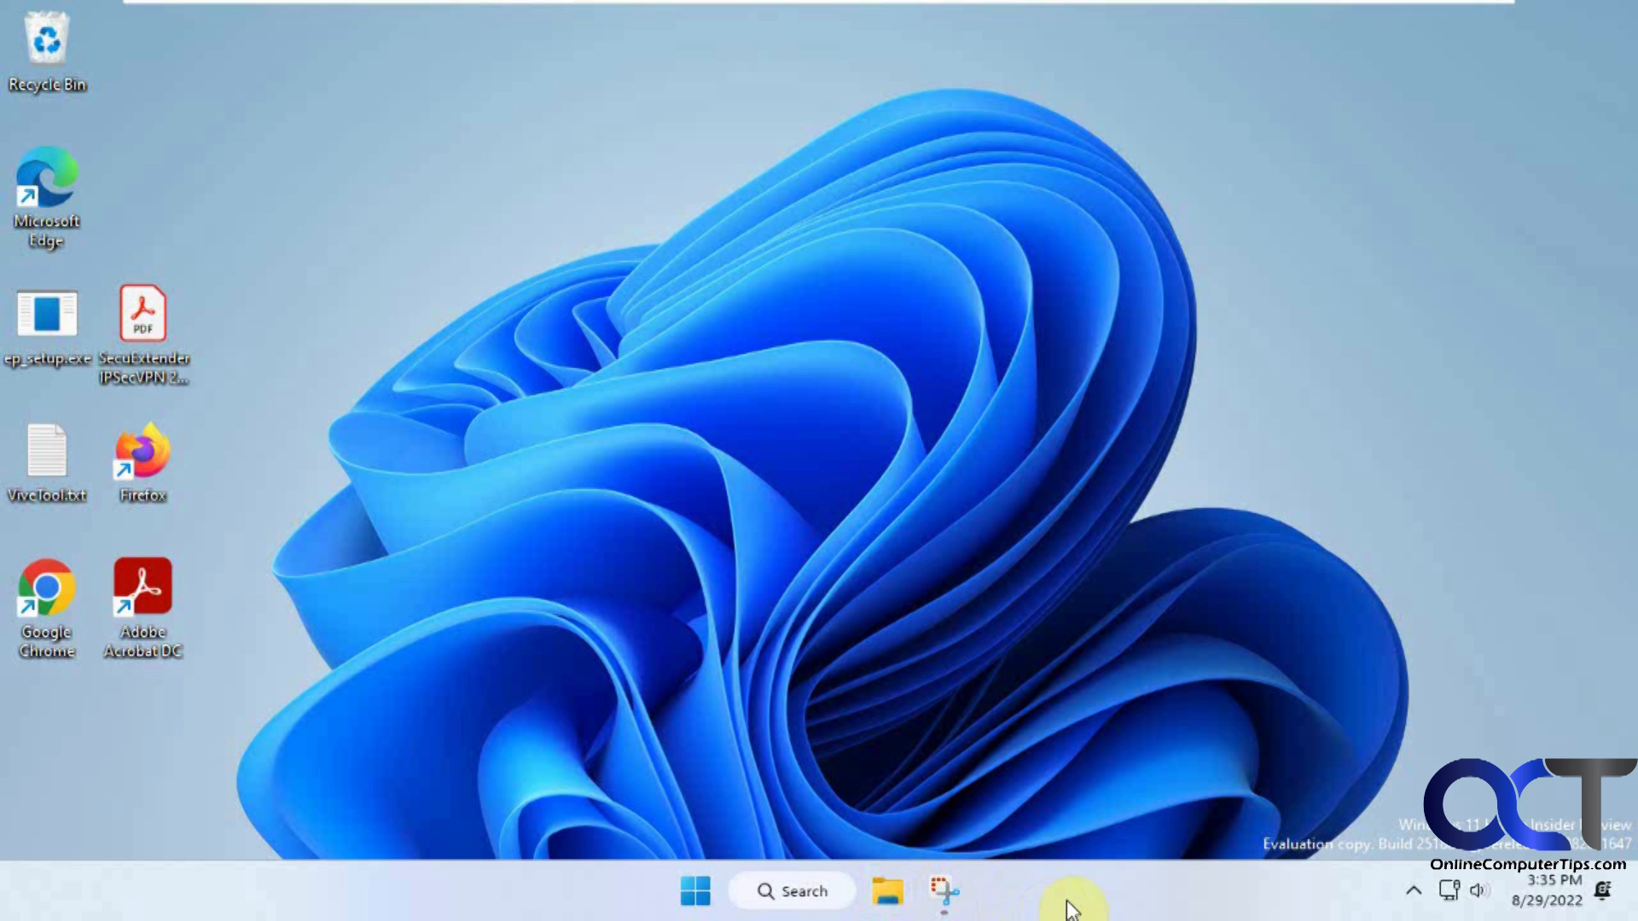
Turn the Search taskbar item off in Taskbar settings and check the Start menu without it
{"action": "right_click", "coordinate": [1064, 890]}
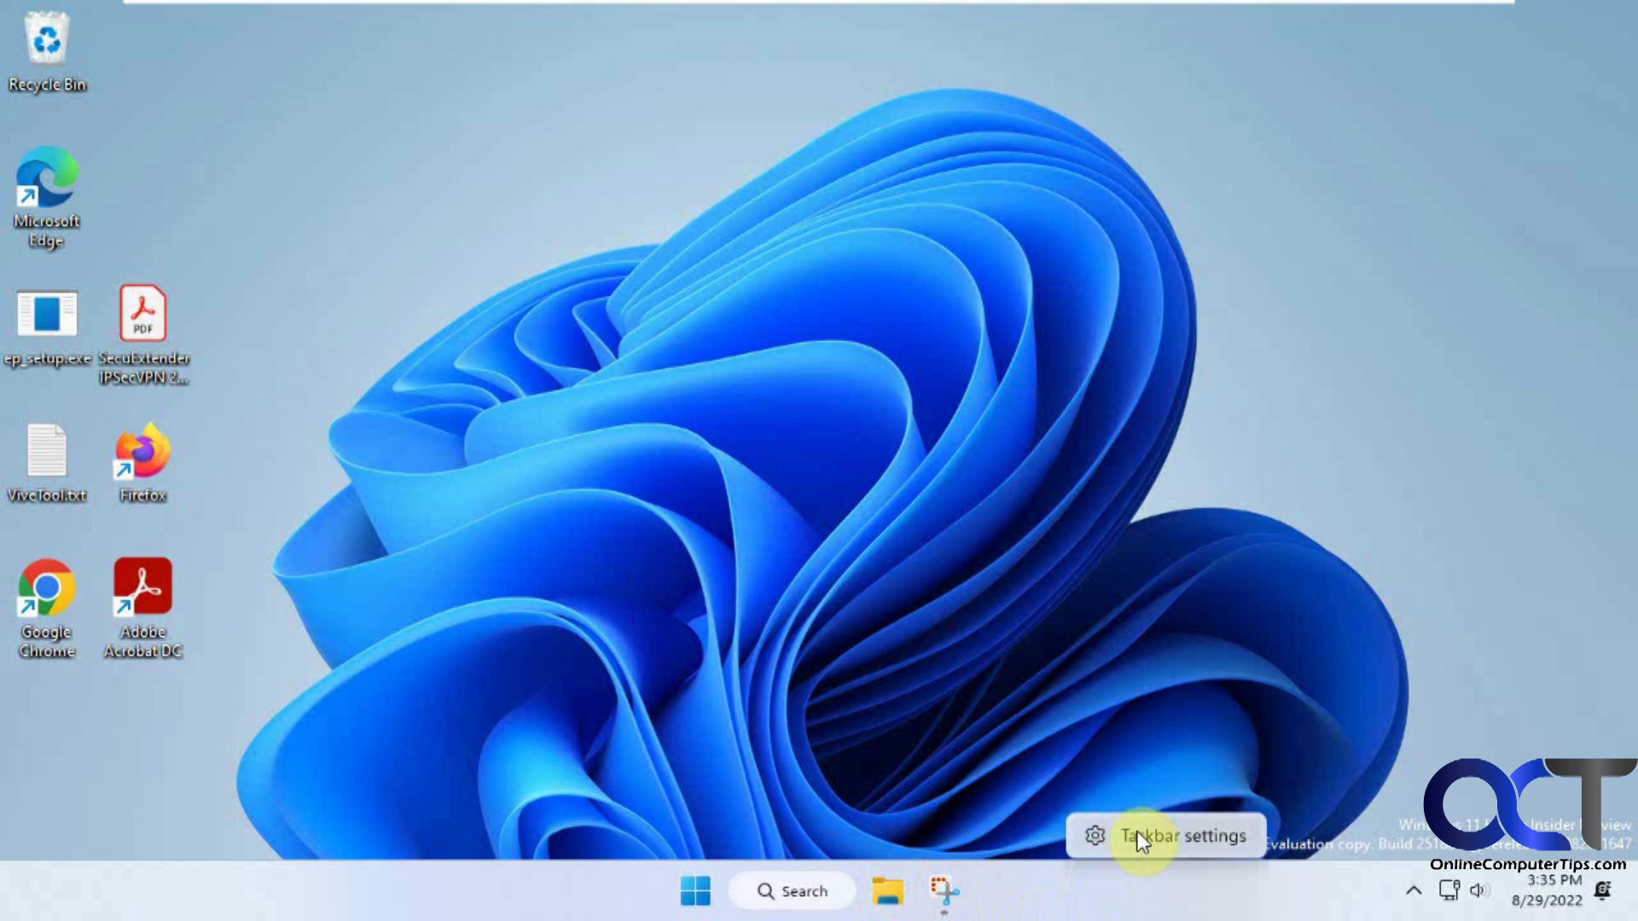
{"action": "left_click", "coordinate": [1187, 837]}
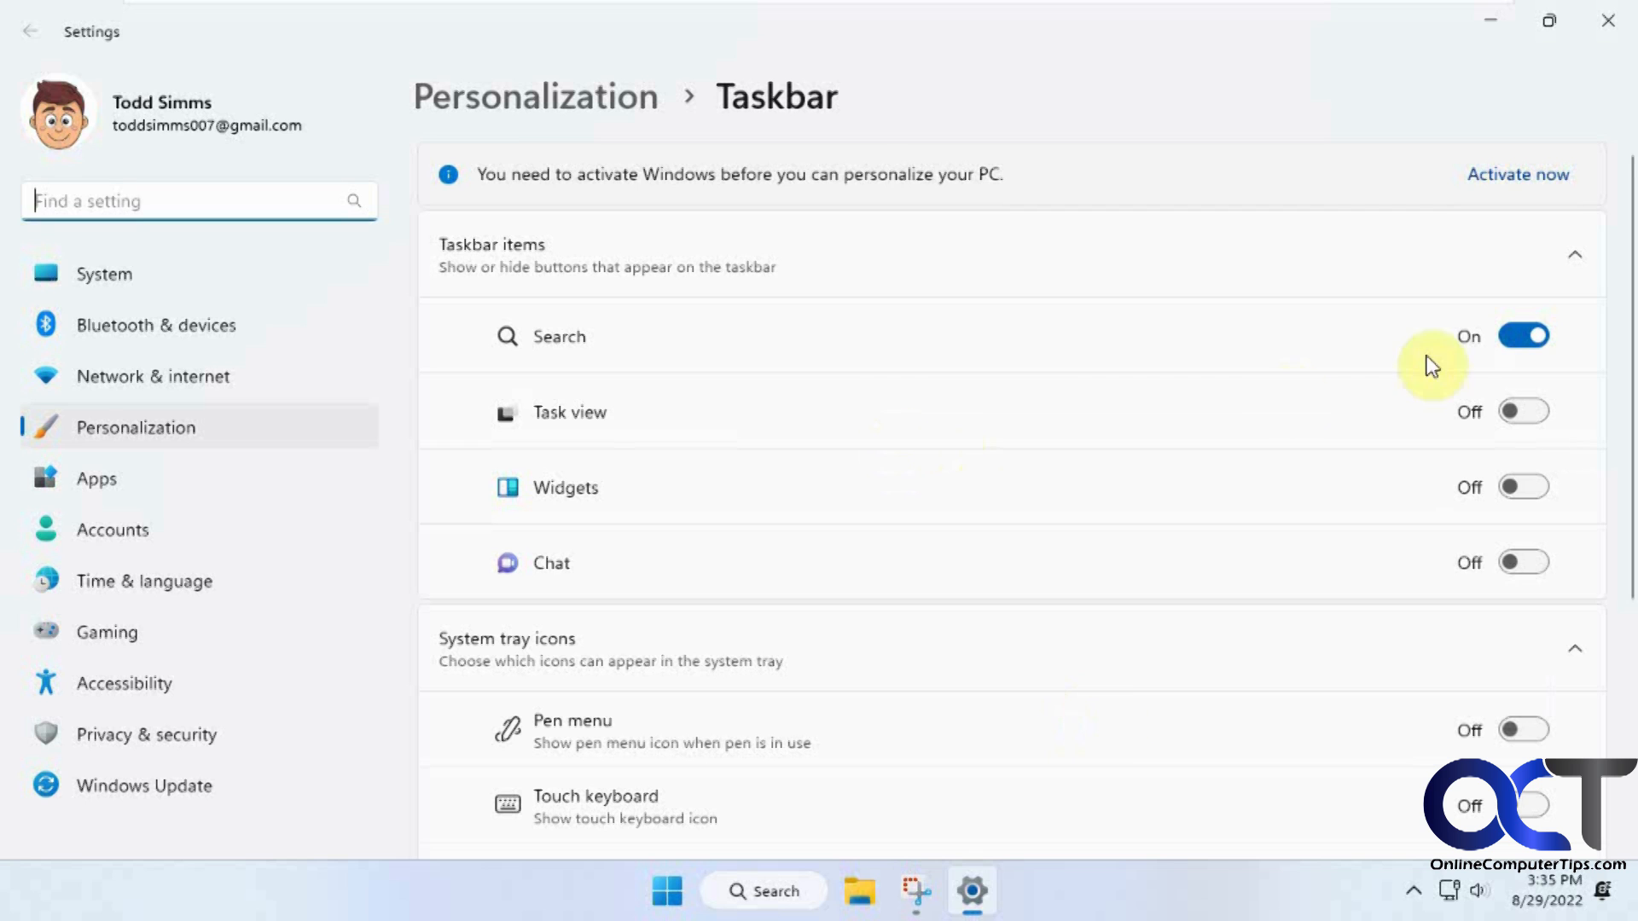
{"action": "left_click", "coordinate": [1524, 336]}
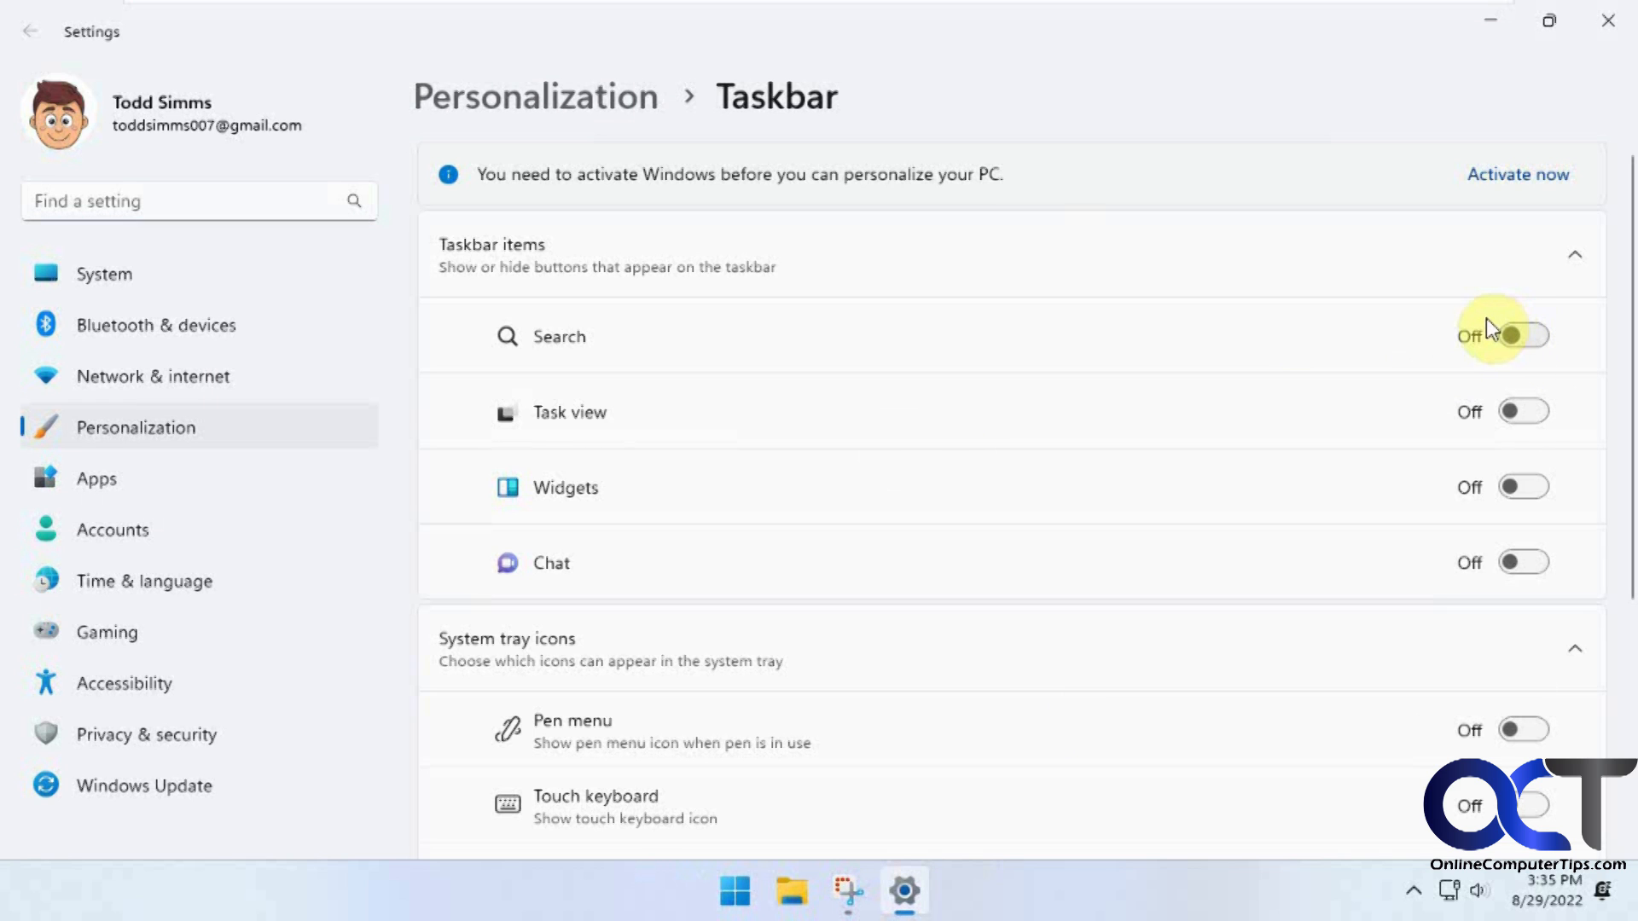
{"action": "left_click", "coordinate": [734, 891]}
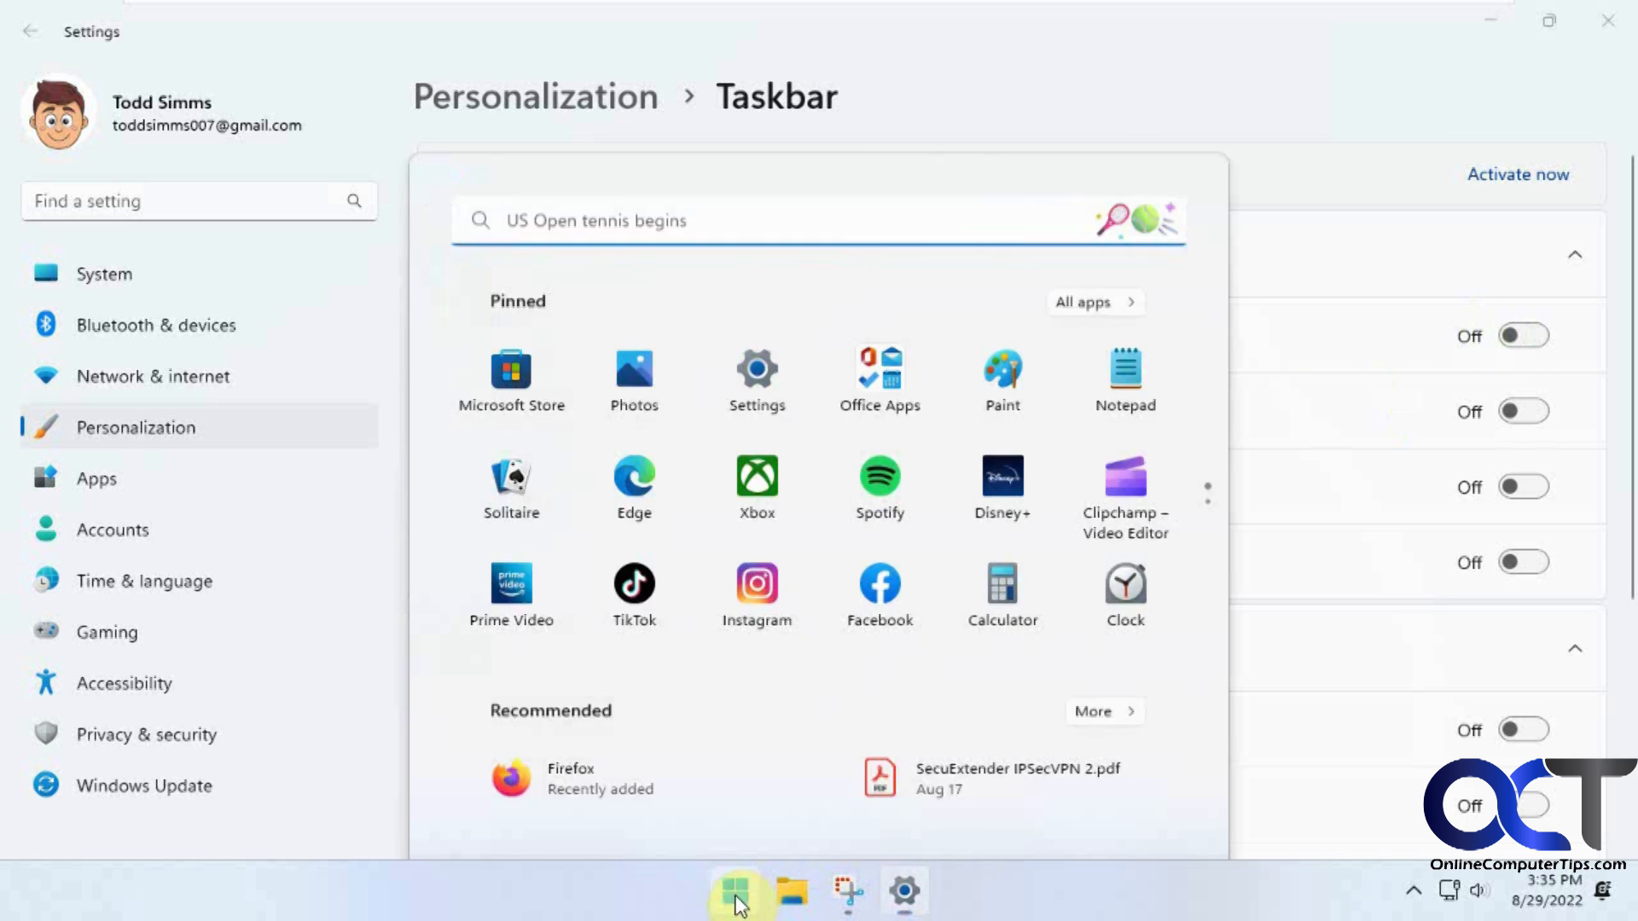
{"action": "left_click", "coordinate": [734, 890]}
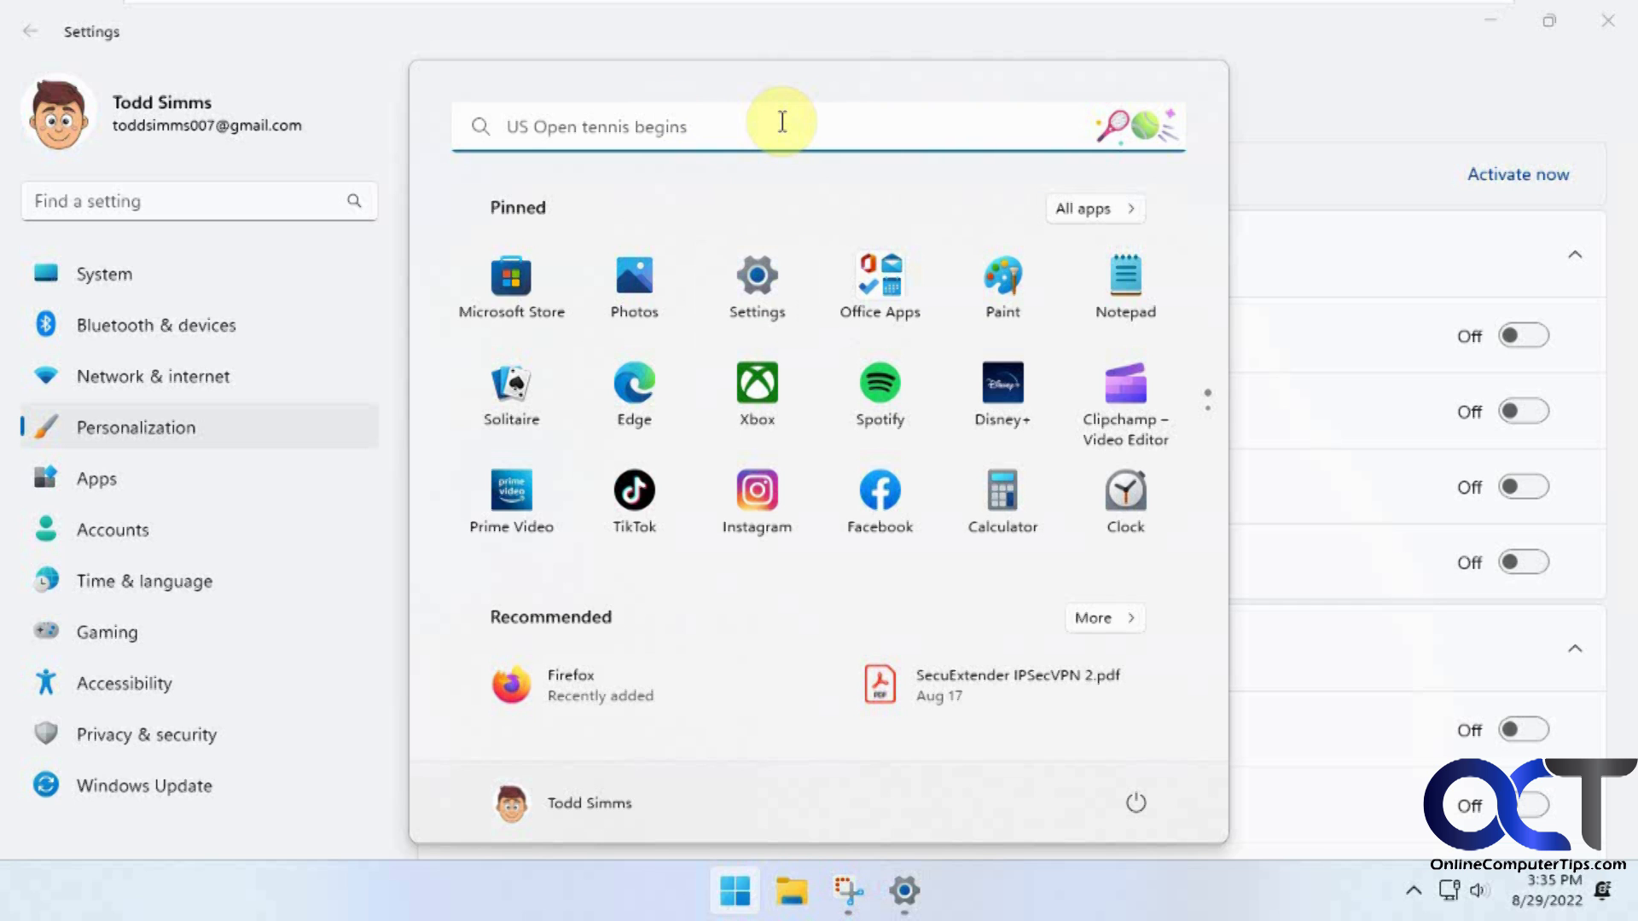
Turn the Search taskbar item back on so the wide search box reappears
{"action": "left_click", "coordinate": [1524, 337]}
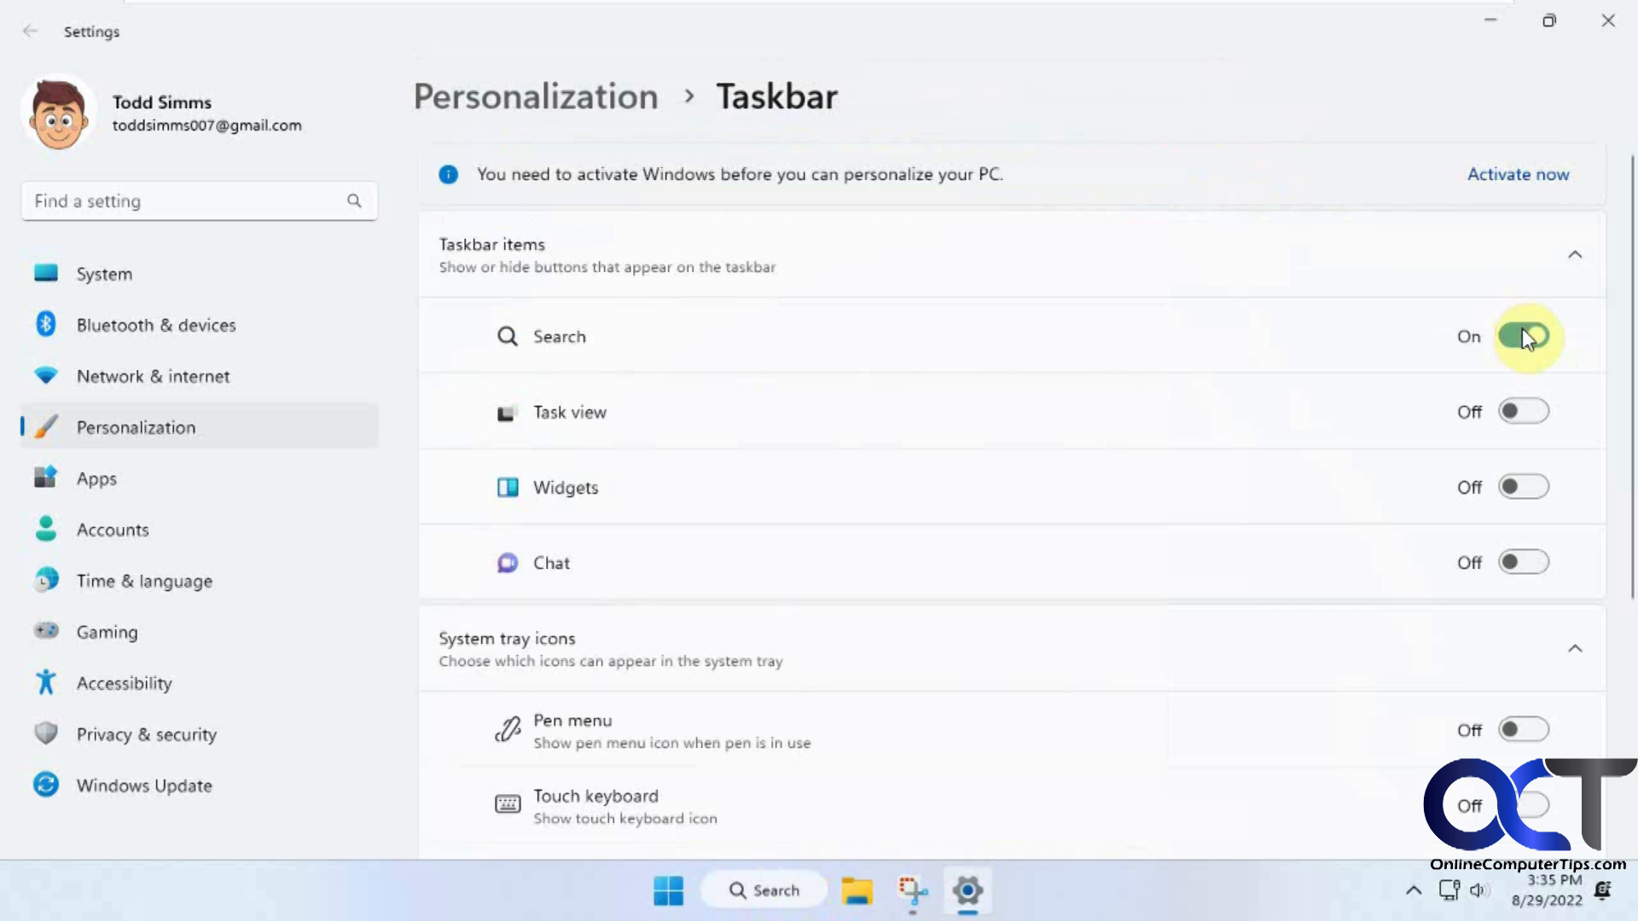
Put the Settings window away, leaving the desktop with the search box on the taskbar
{"action": "left_click", "coordinate": [1522, 336]}
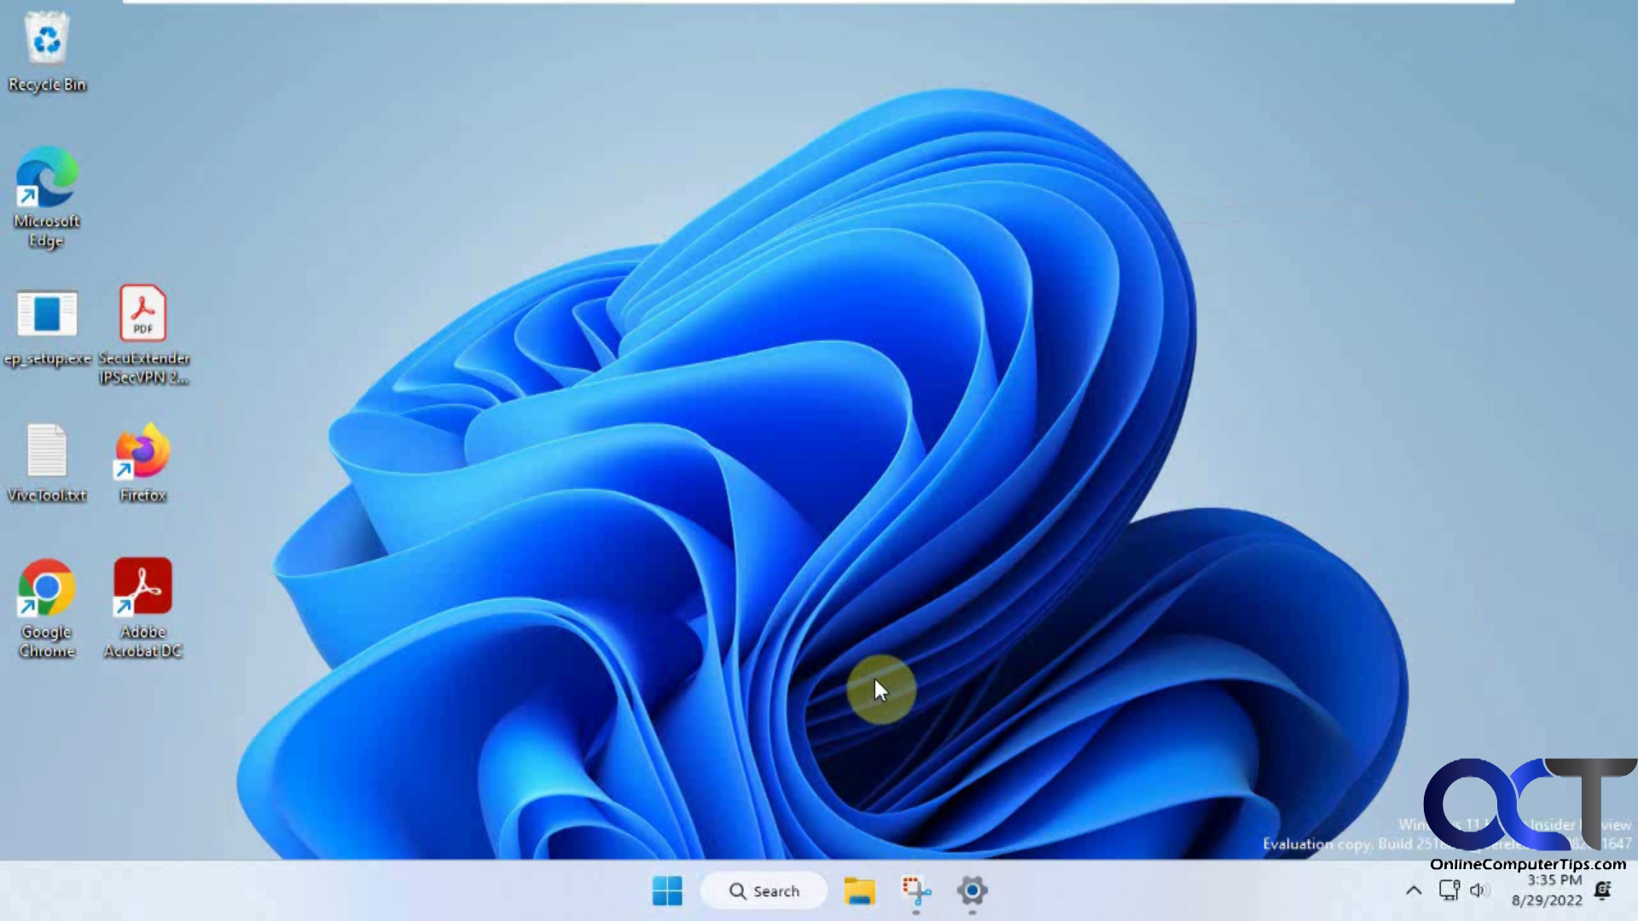
{"action": "mouse_move", "coordinate": [802, 636]}
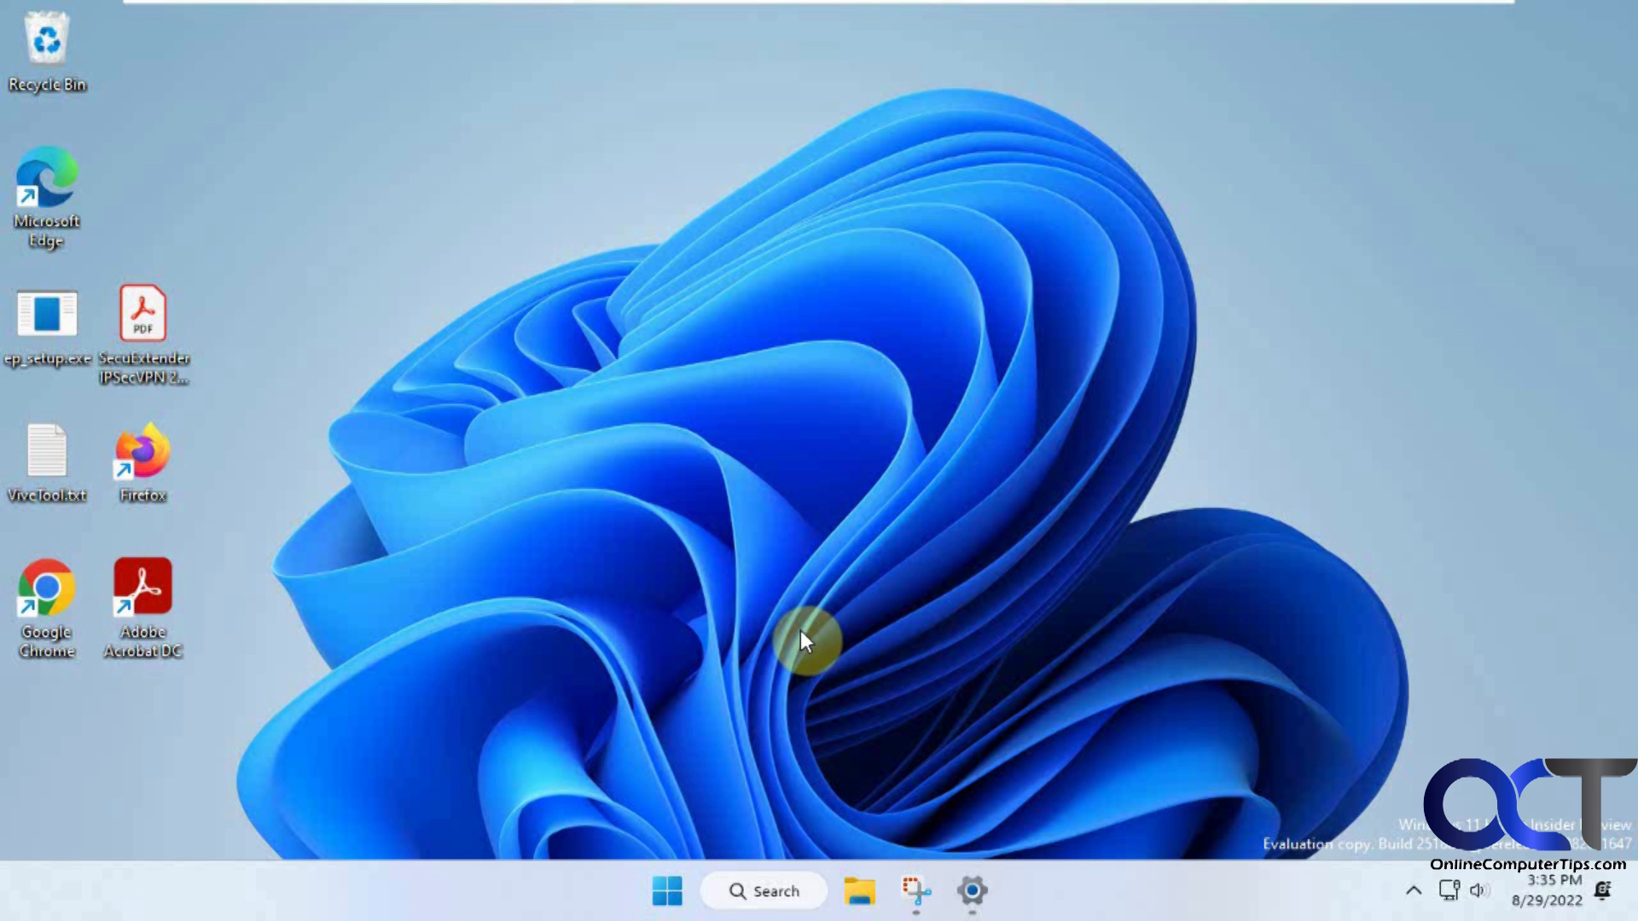